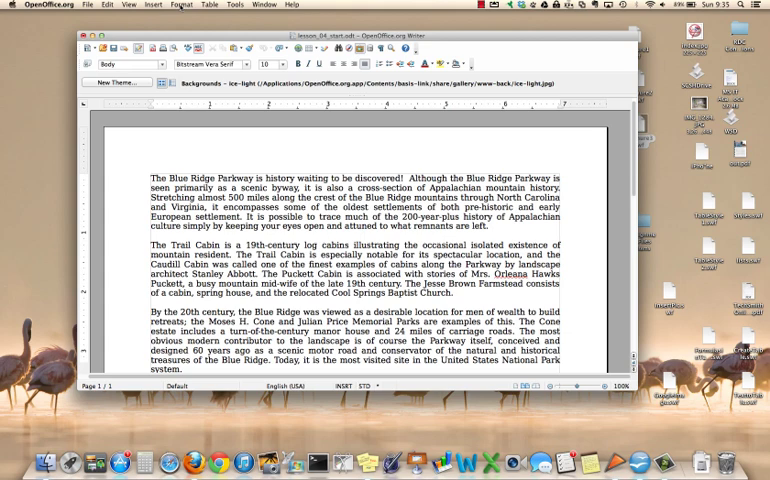
Step: Apply the three-column preset from Format > Columns to the Blue Ridge Parkway text
click(181, 4)
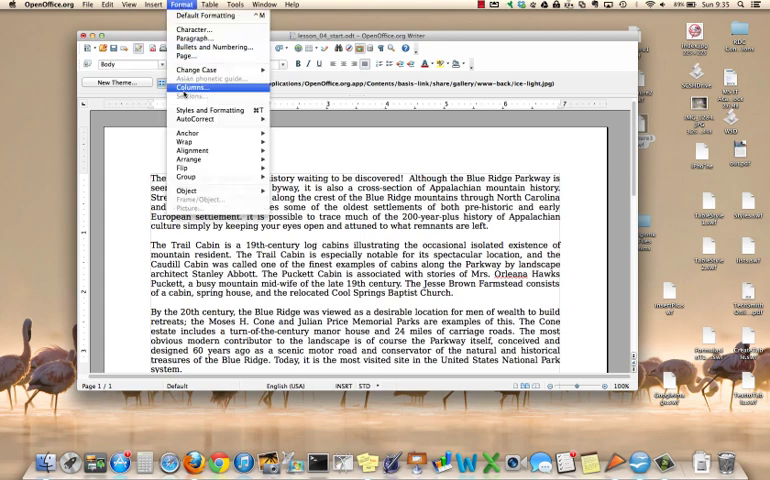
click(192, 87)
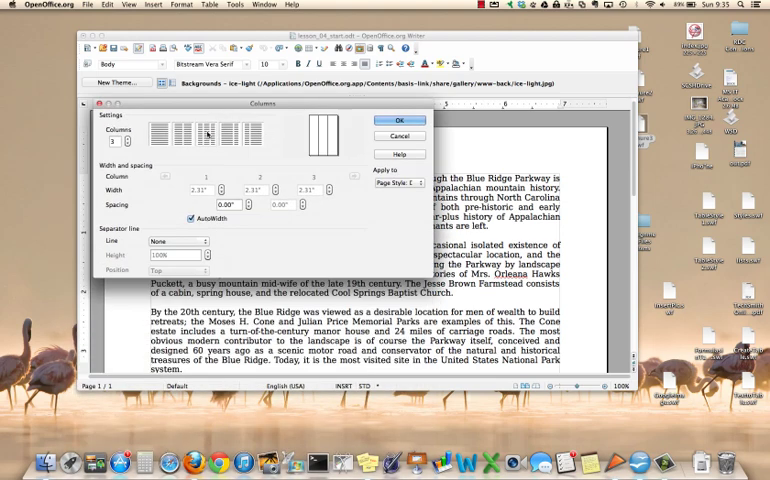
click(399, 120)
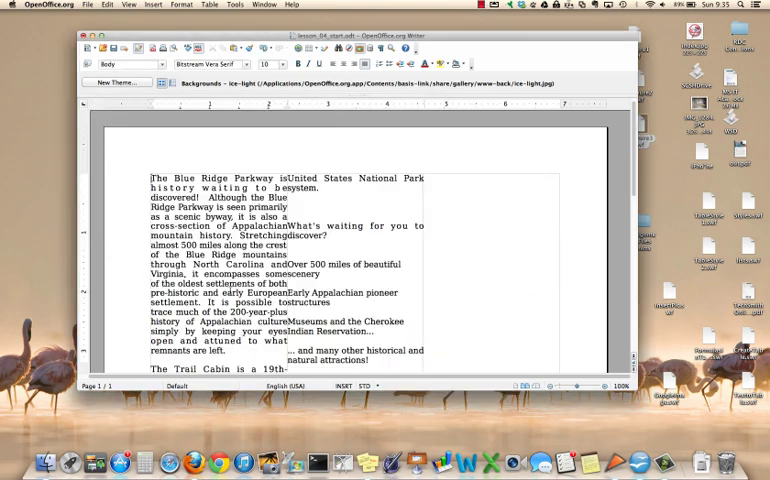
mouse_move(468, 219)
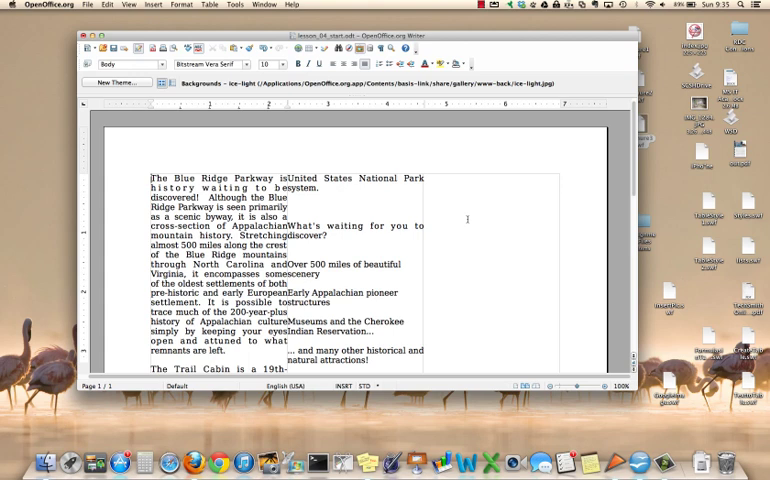
scroll(down, 3)
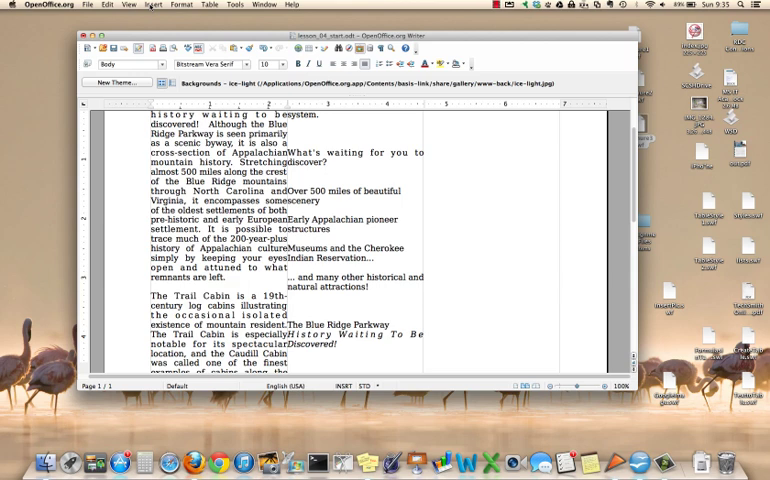
Step: Insert the picture lesson_04_image01.jpg from file after the first paragraph
click(153, 5)
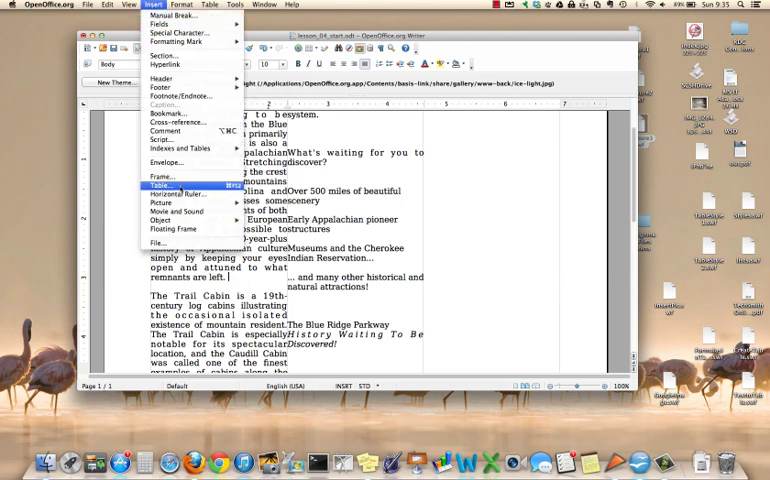
mouse_move(178, 229)
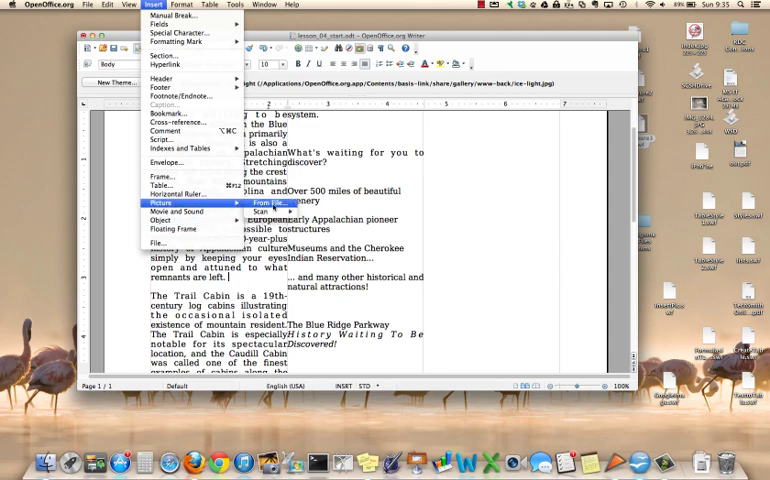
click(268, 202)
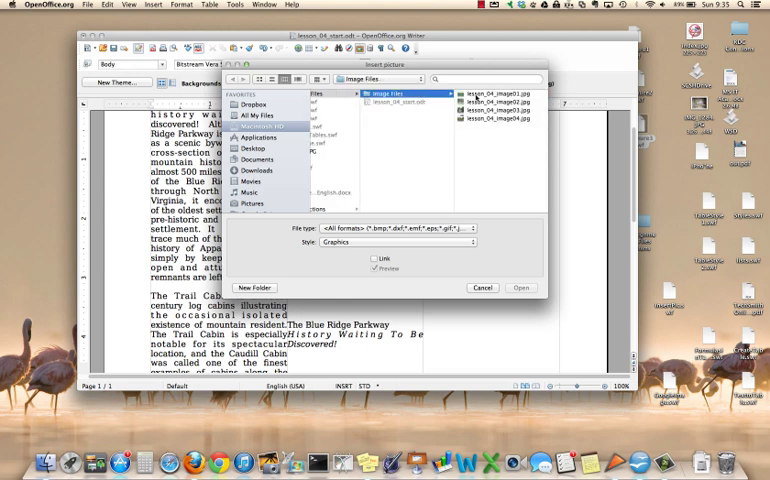
click(410, 94)
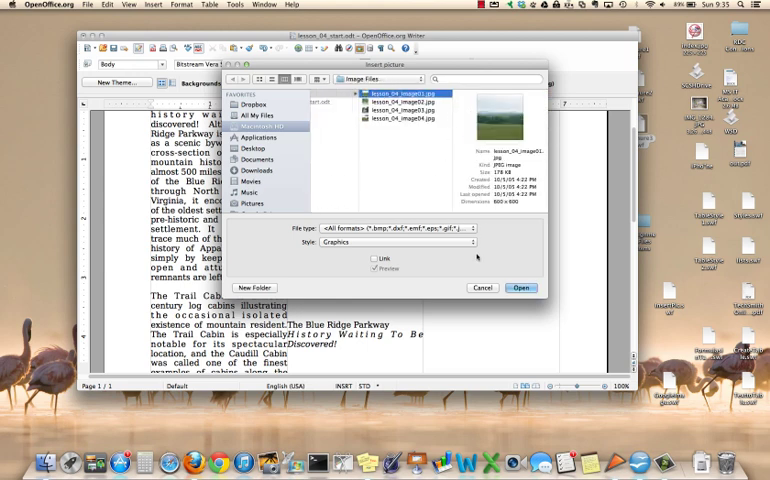
click(519, 288)
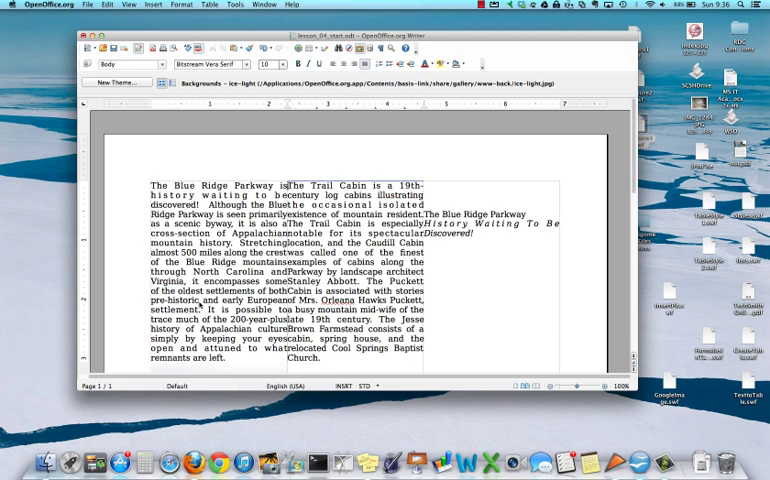
Step: Scroll down to check the picture in the first column and text flowing across columns
scroll(down, 3)
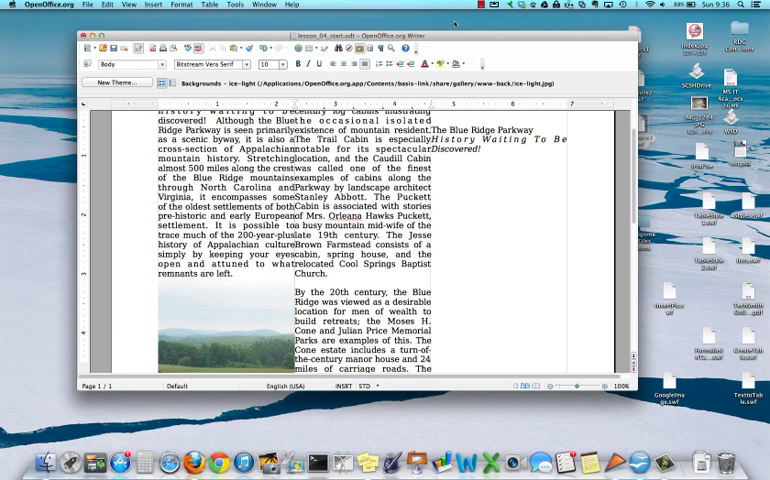
click(508, 5)
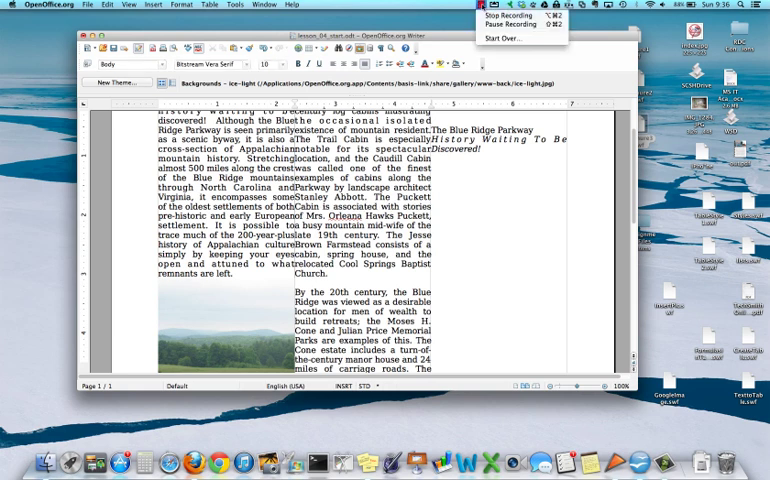